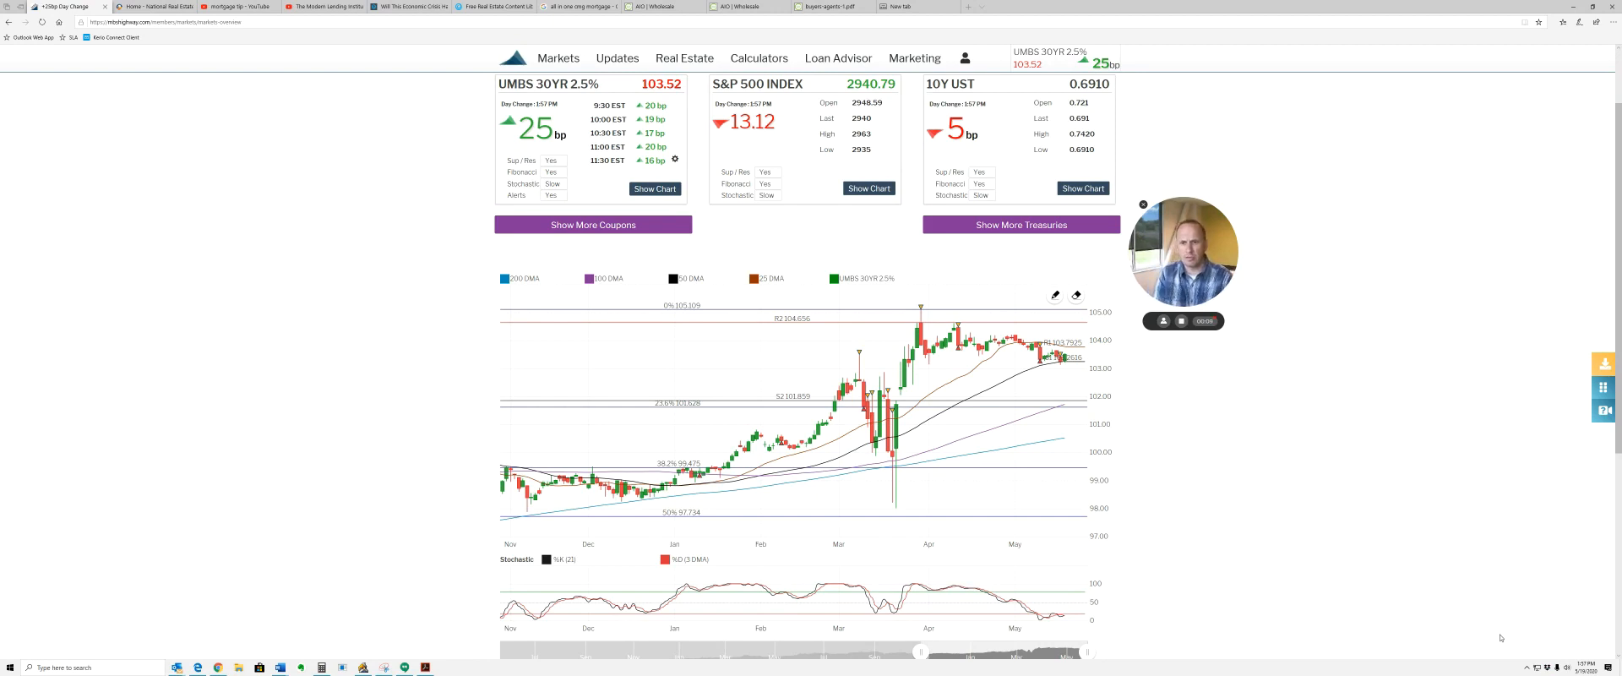
pyautogui.moveTo(995, 365)
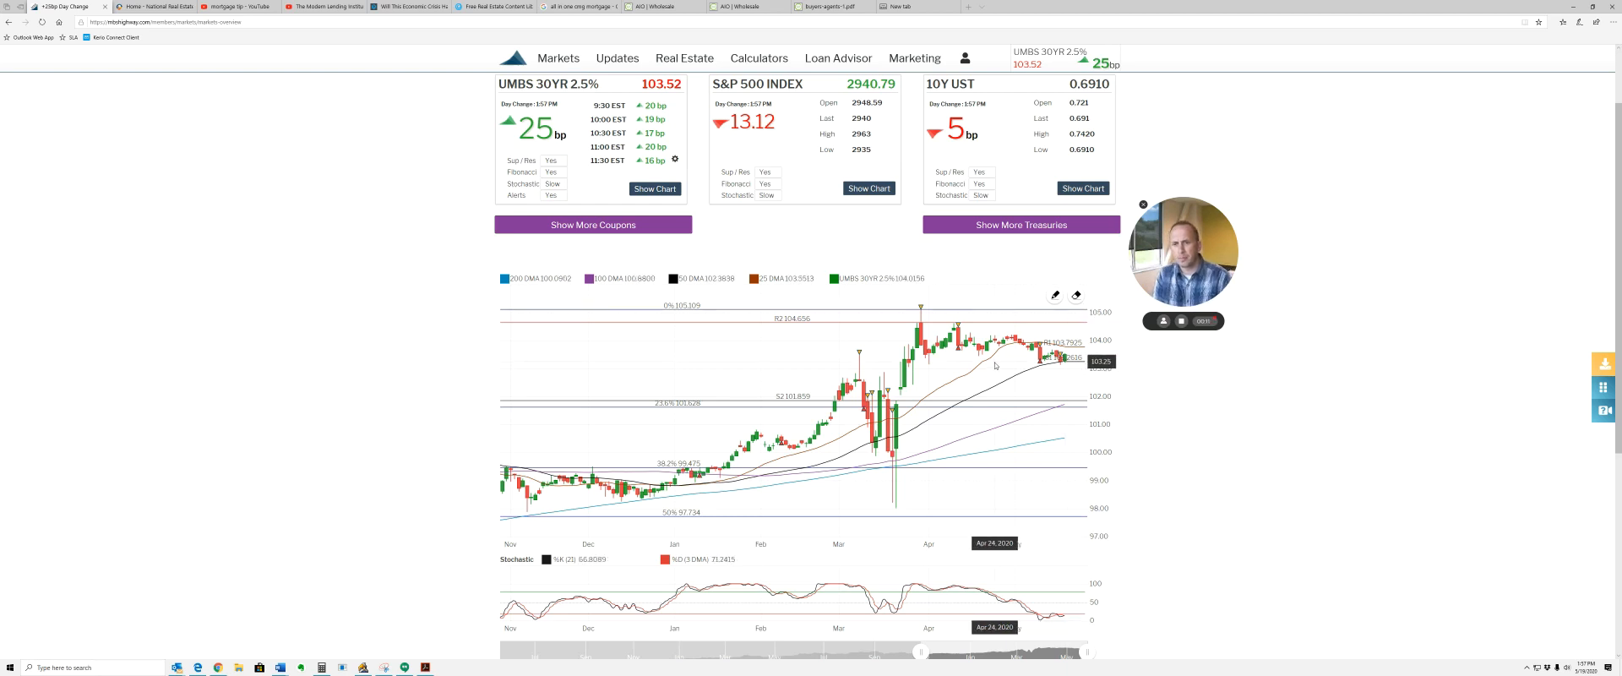